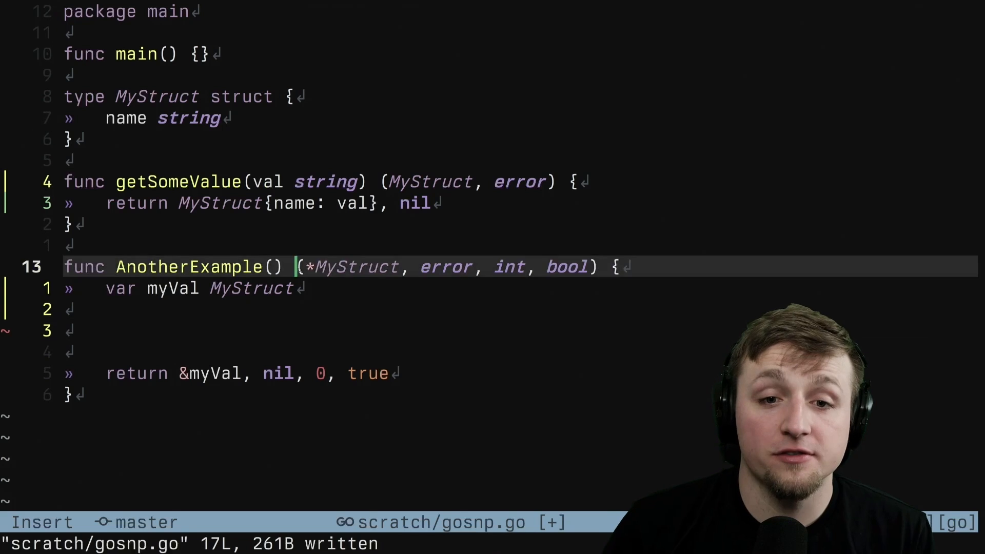
On a new line, expand efi into myVal, err := getSomeValue("hello") returning nil, err, 0, false
key("v")
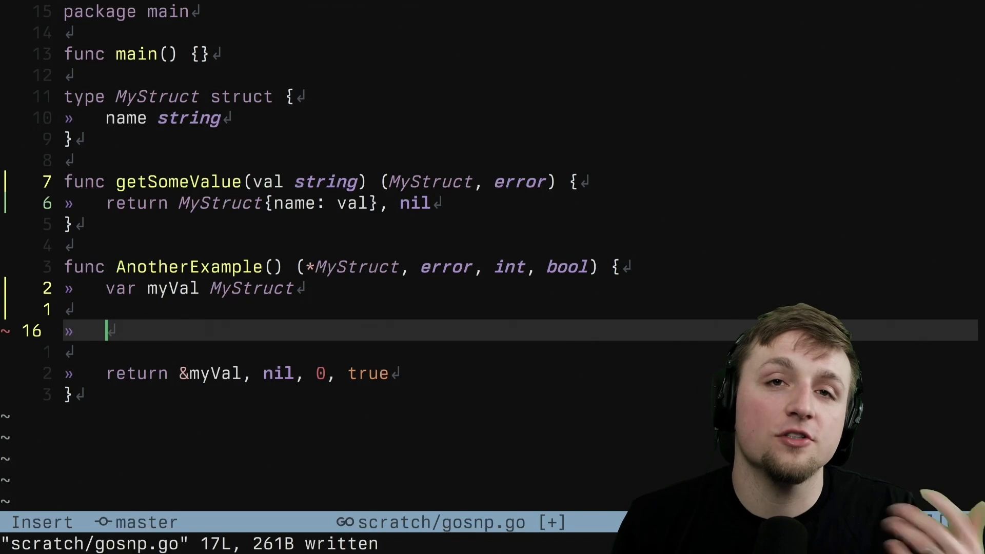
type("efi")
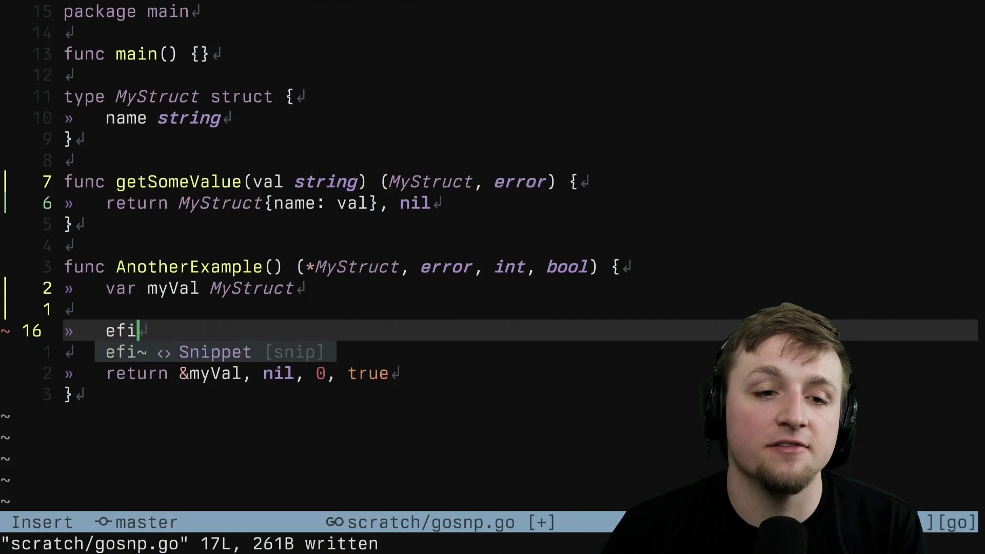
key("Tab")
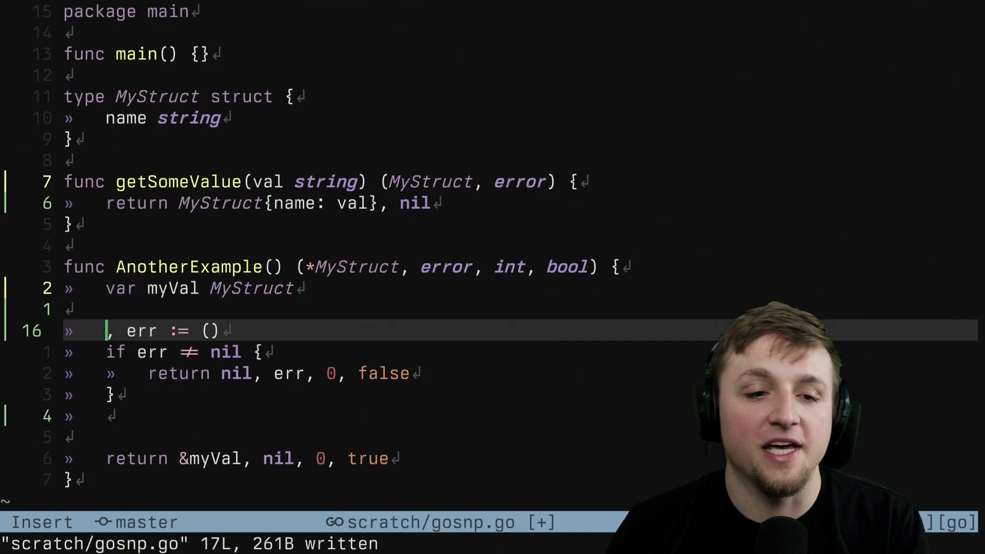
type("my")
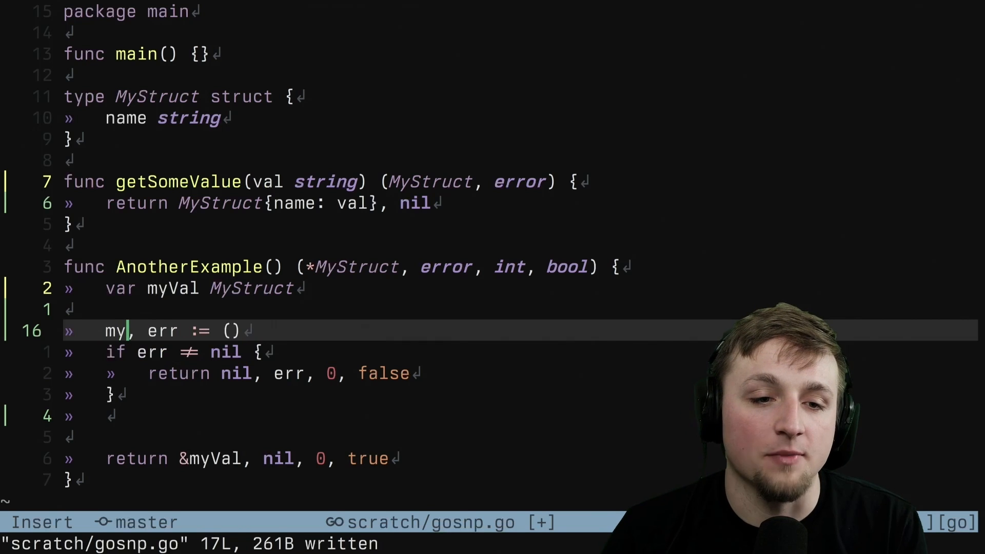
type("Val")
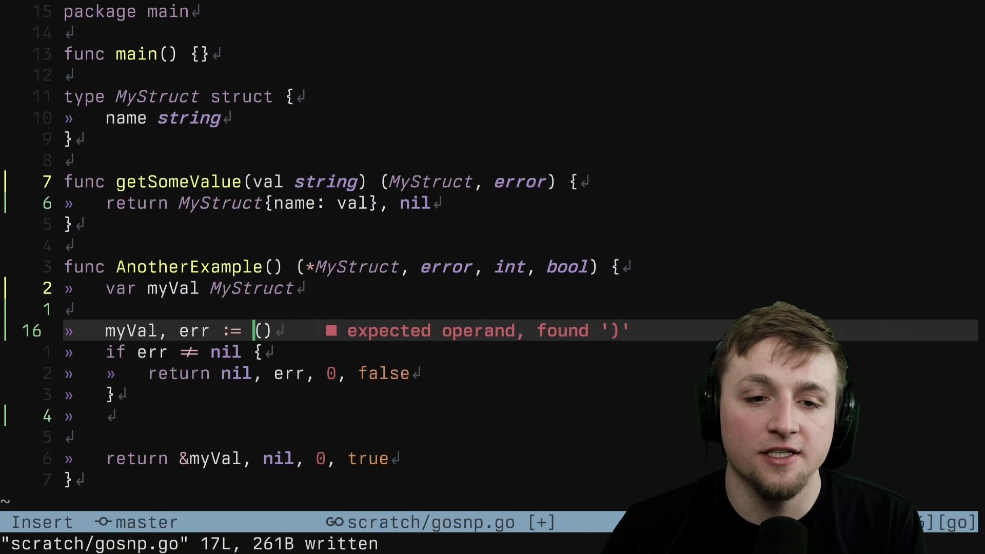
type("getSomeValue")
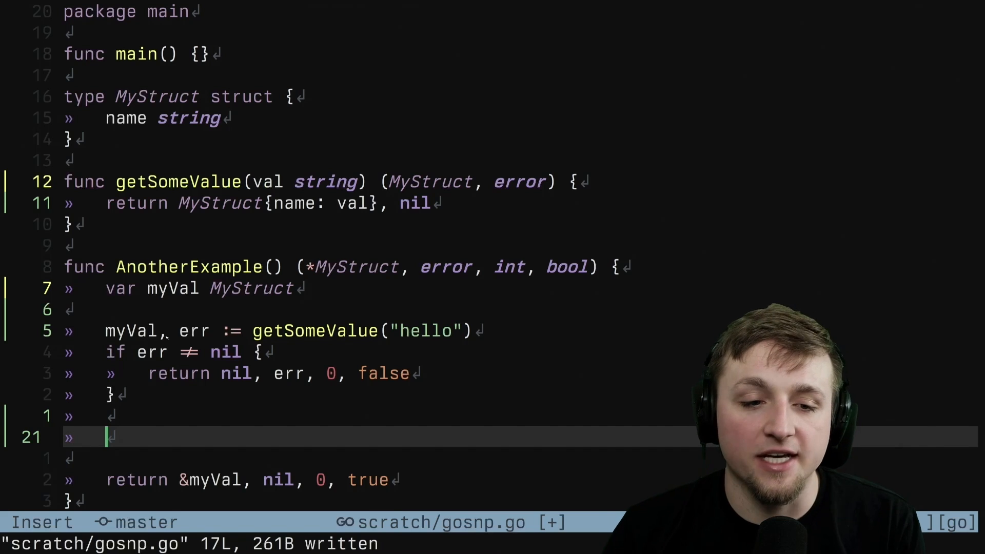
Add an invoked func() (int, error) literal below the error check
type("func()")
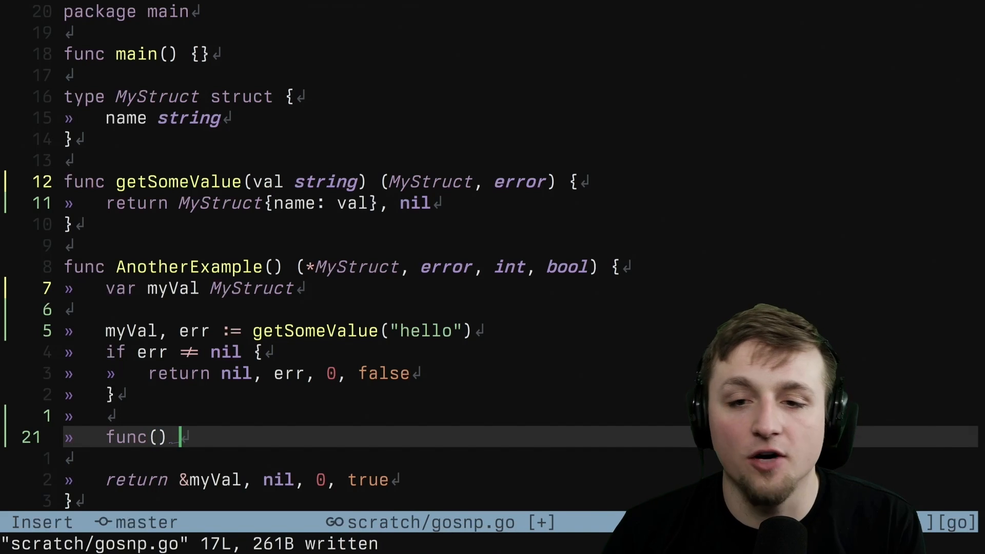
type("(int, error) {")
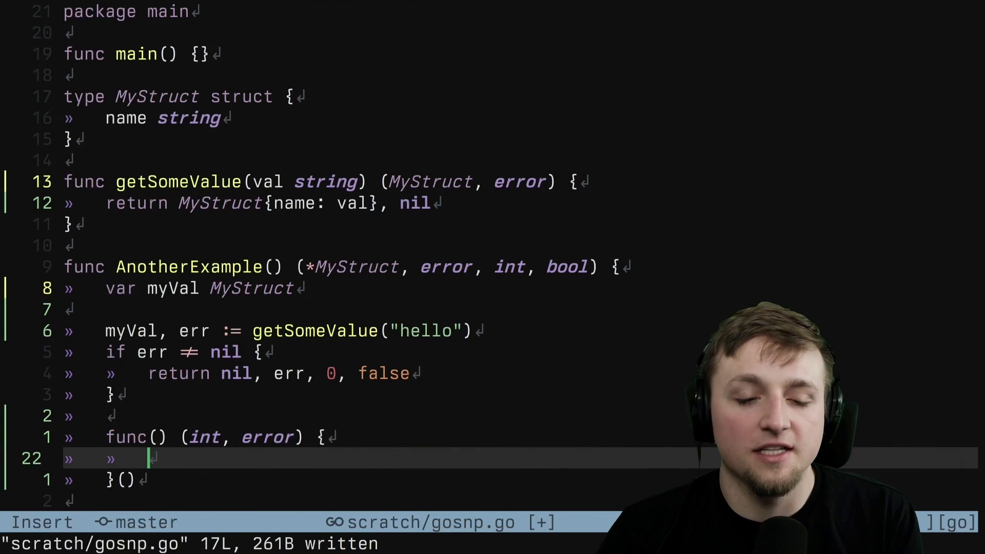
type("ef")
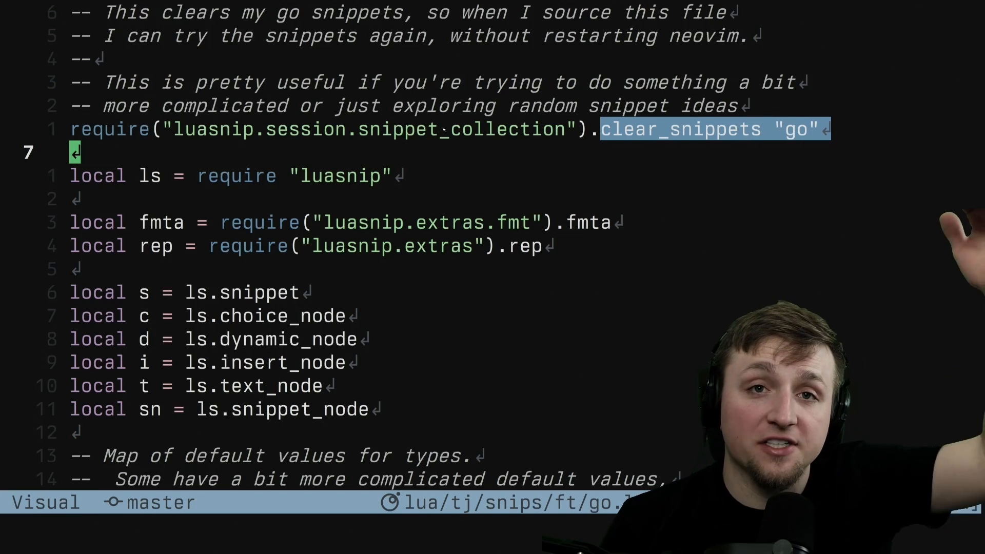
Reload the Go snippets in lua/tj/snips/ft/go.lua with :source %
key("Escape")
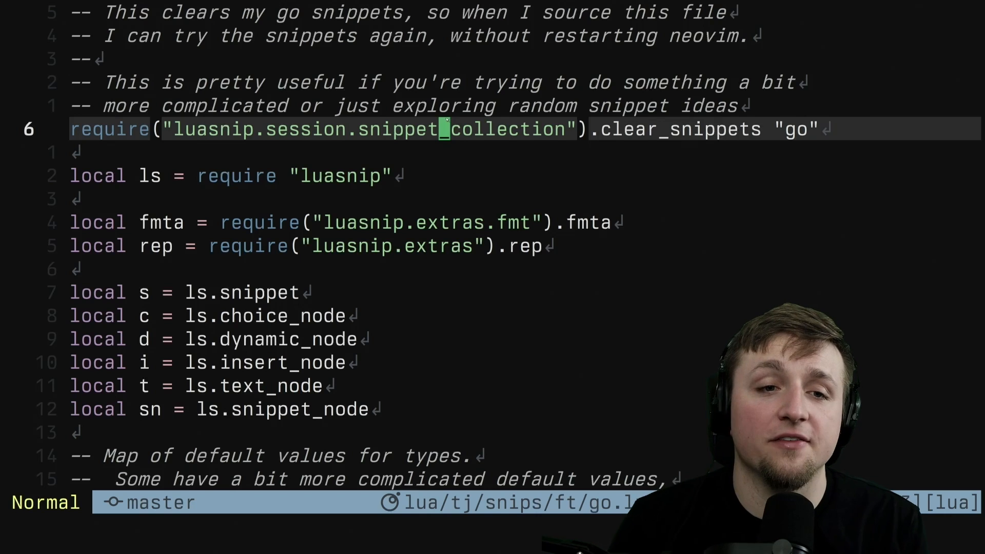
type(":source %")
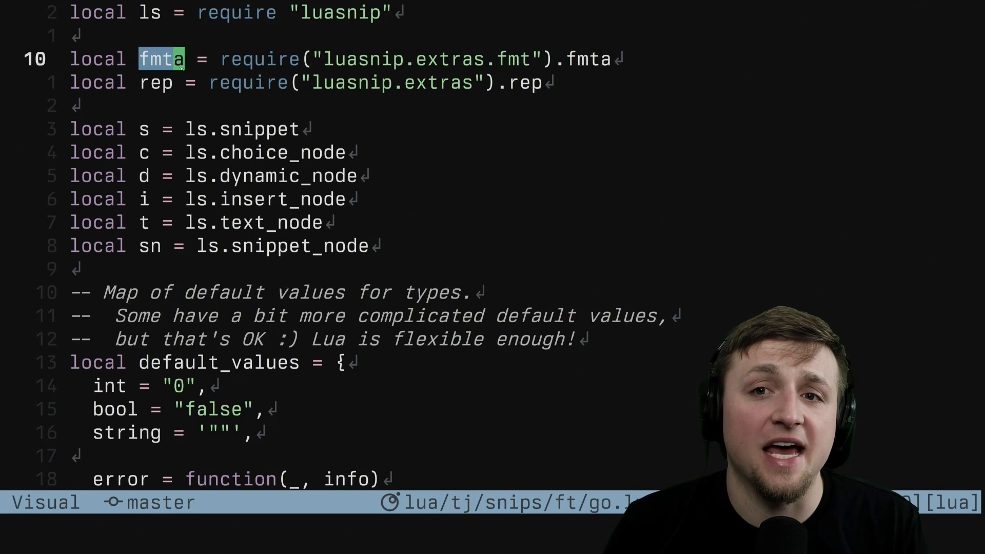
key("Escape")
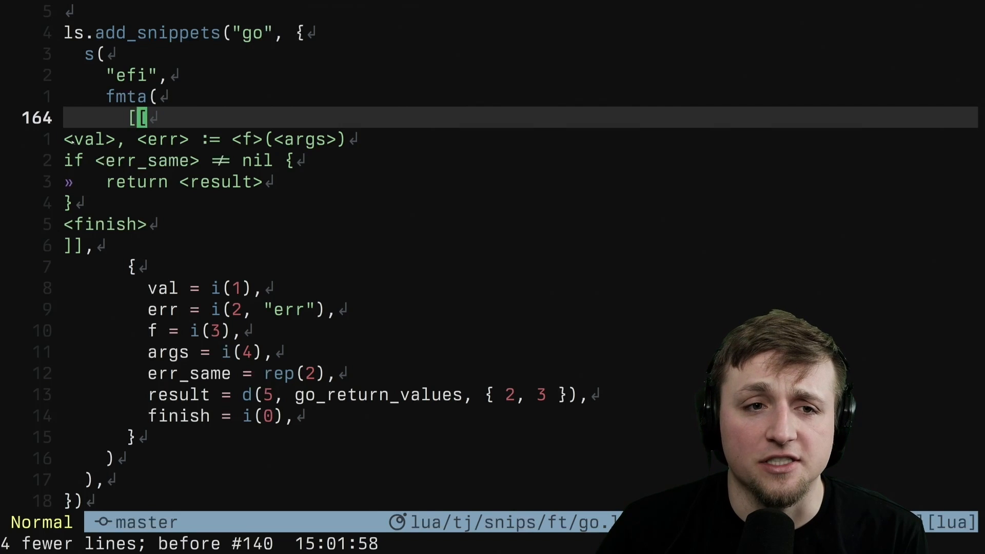
key("v")
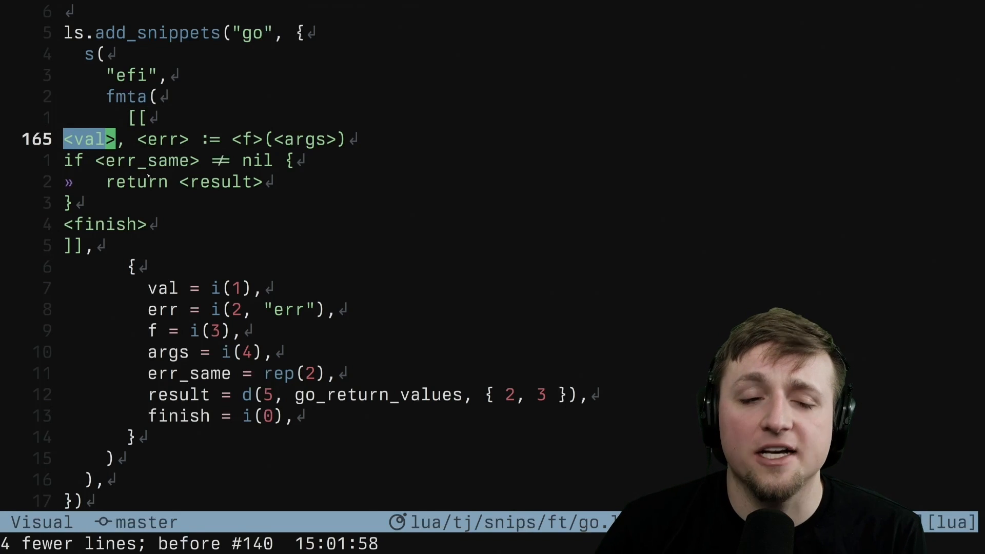
key("Escape")
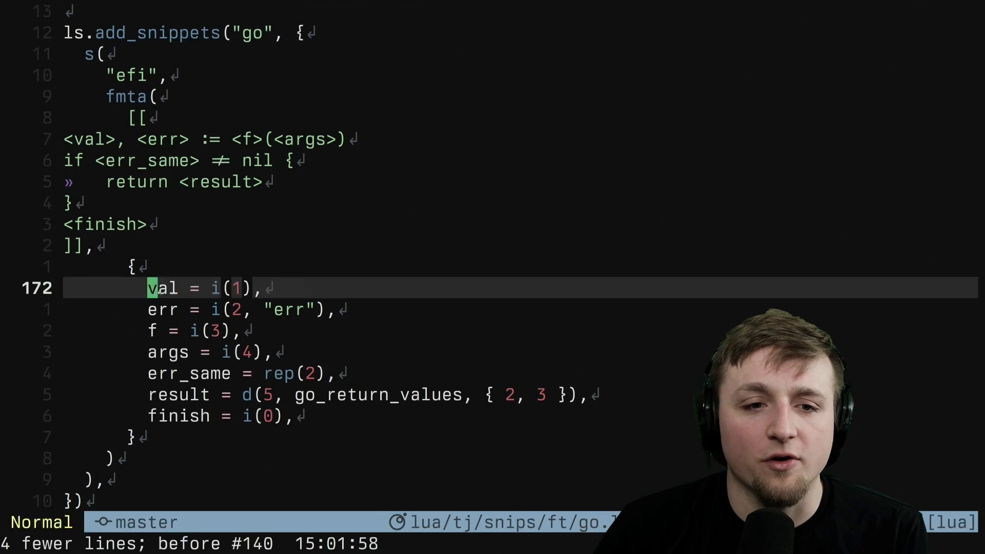
key("v")
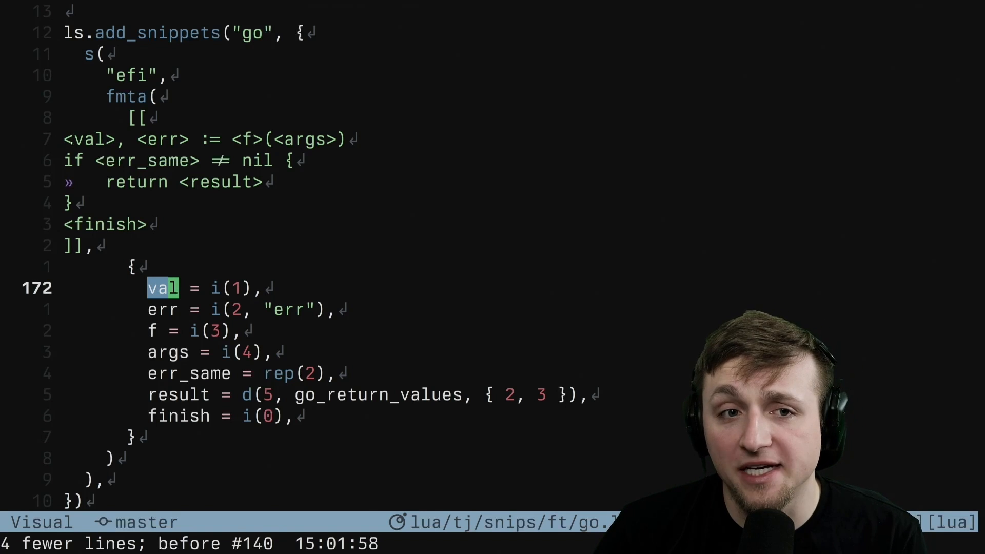
key("Escape")
type(":q")
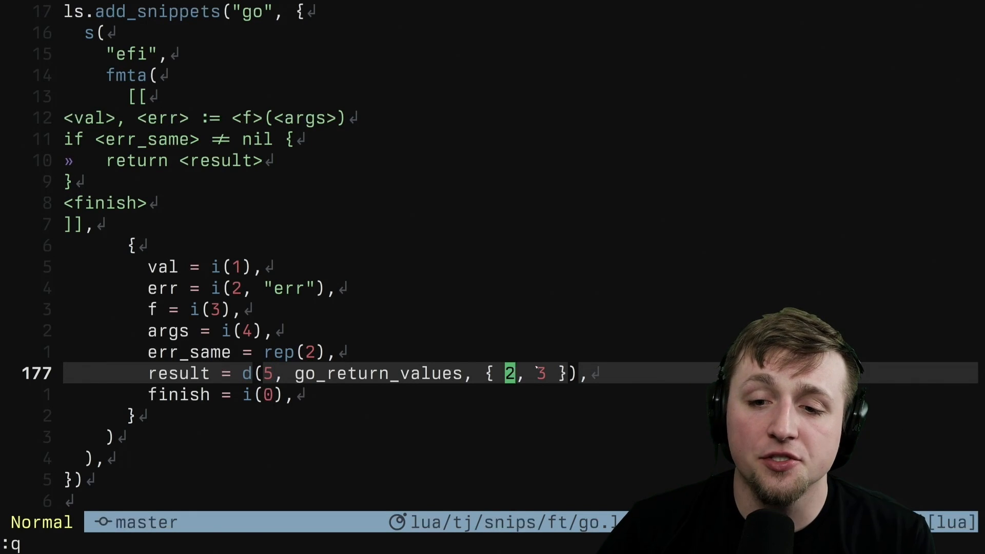
key("Tab")
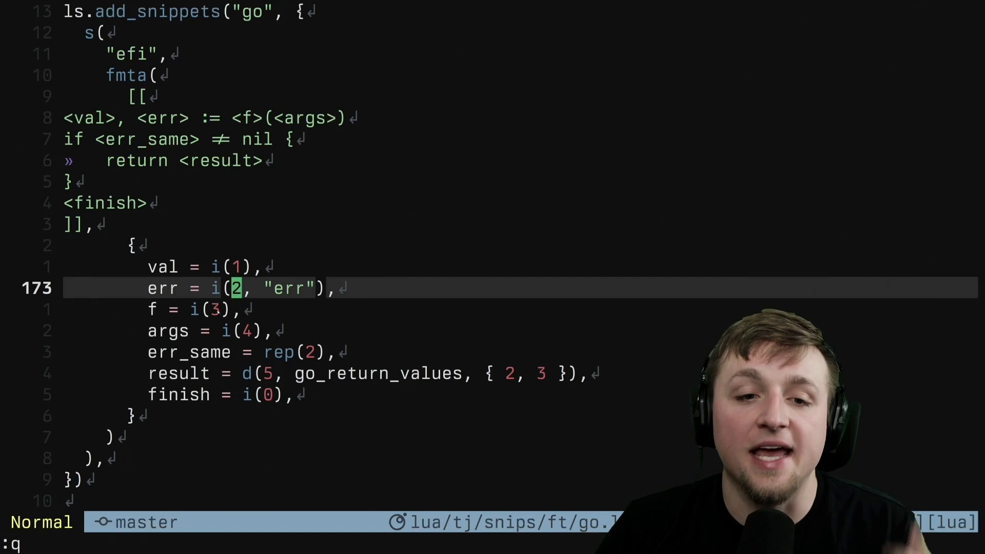
key("j")
type("InspectTree")
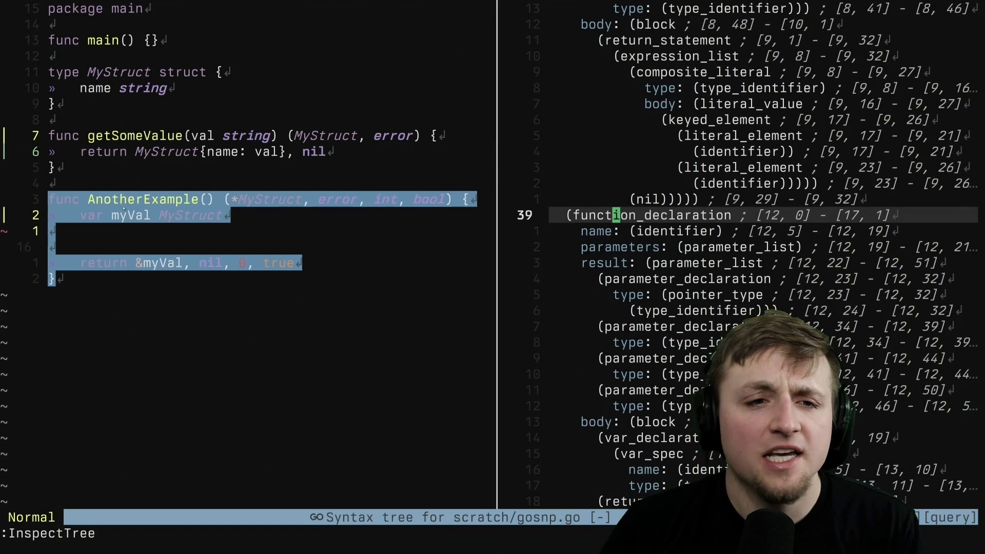
Open scratch/gosnp.go's syntax tree with :InspectTree in a vertical split
type("fn")
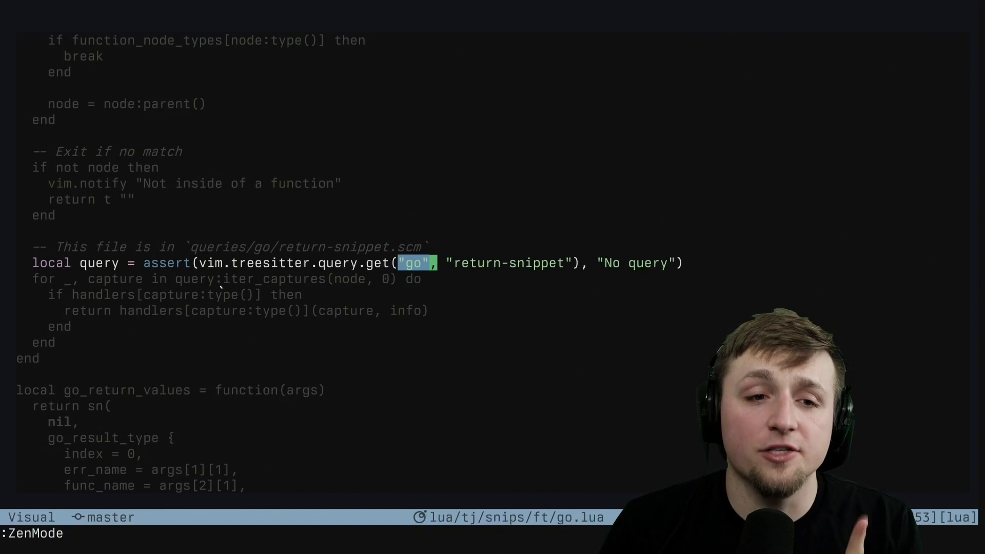
Return to go.lua's vim.treesitter.query.get call that loads the return-snippet query
key("Escape")
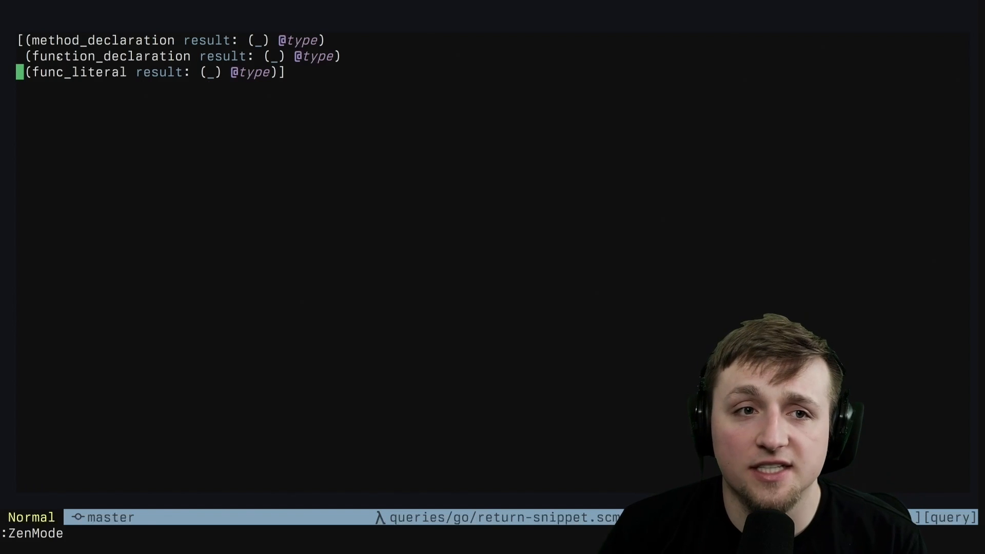
key("v")
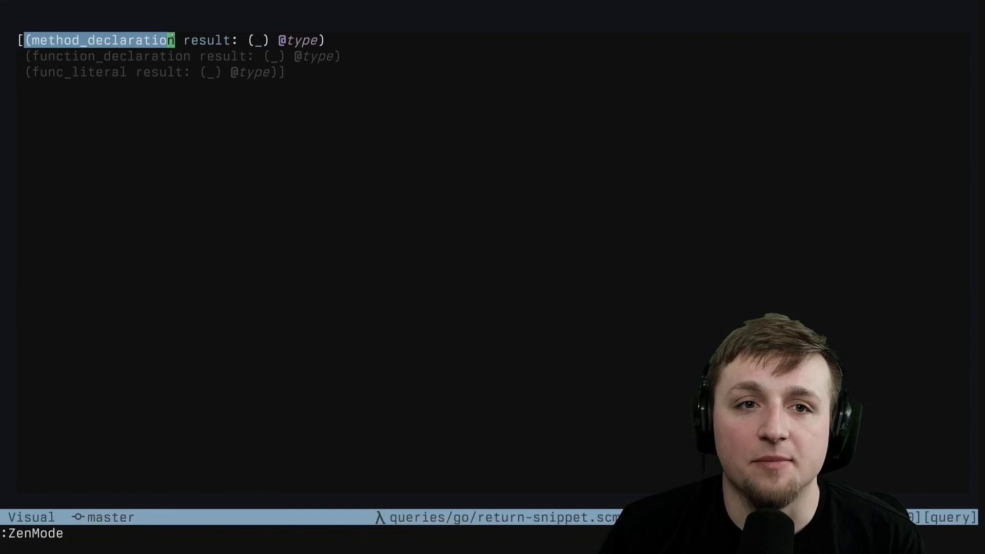
key("w")
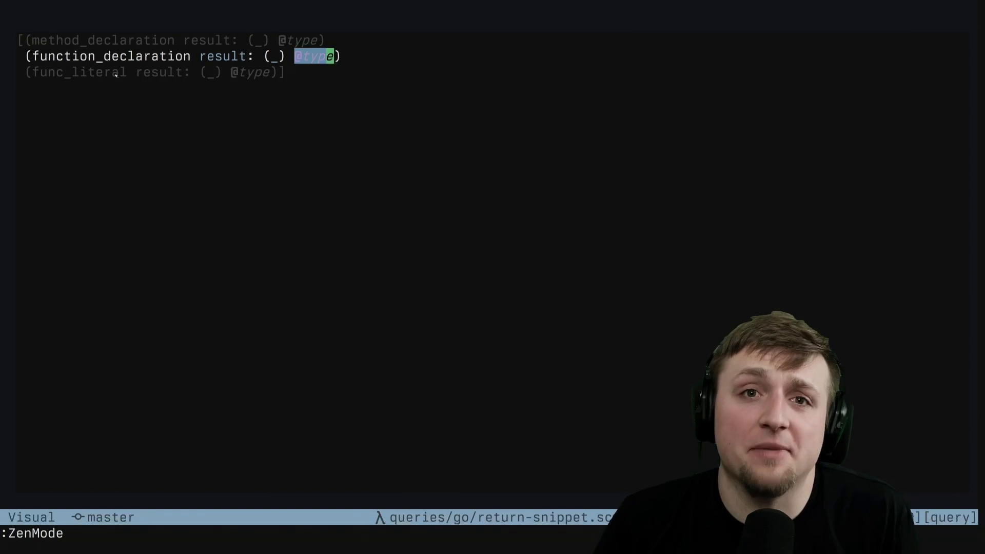
Show go.lua's default_values table for int, bool, string, error and pointer types
key("j")
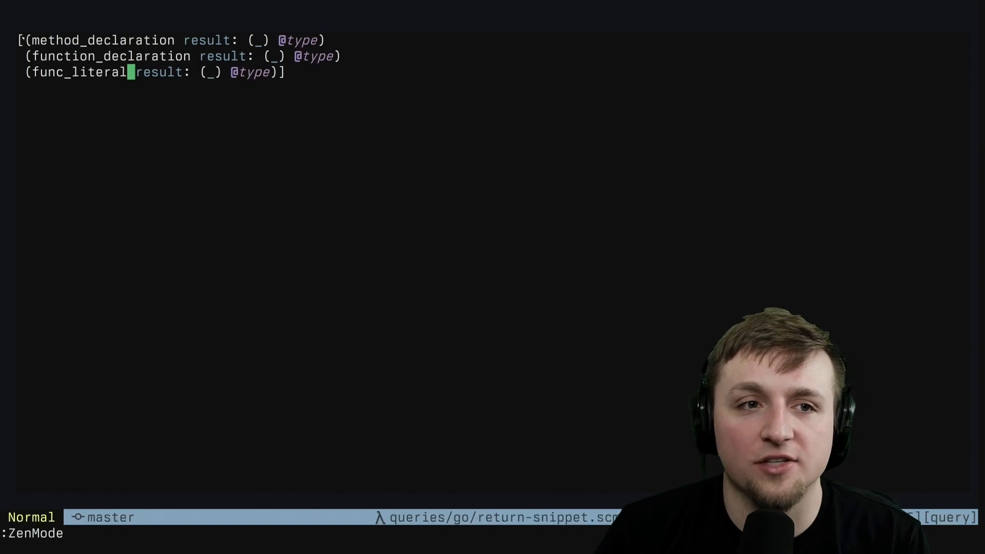
key("V")
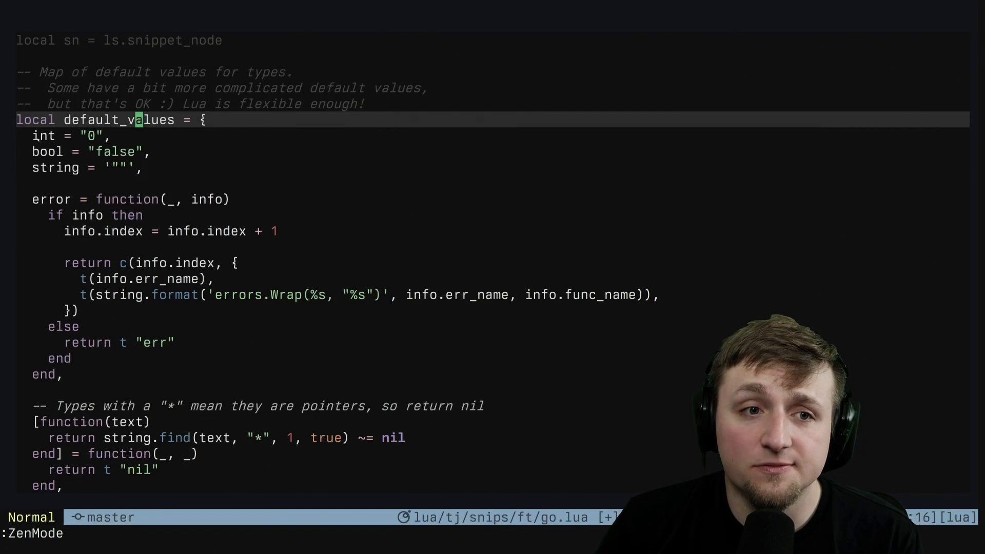
Scroll through the top of go.lua, then return to scratch/gosnp.go
key("v")
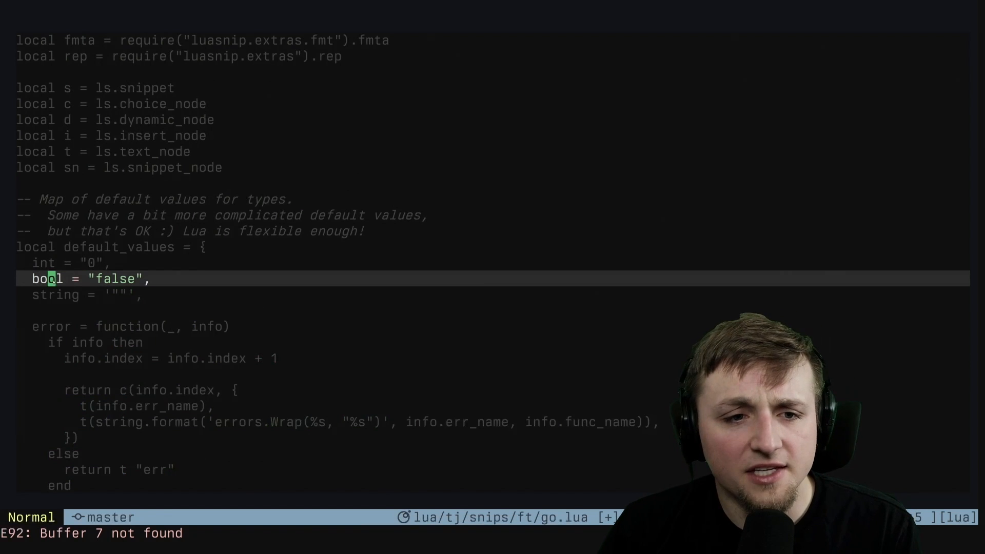
key("j")
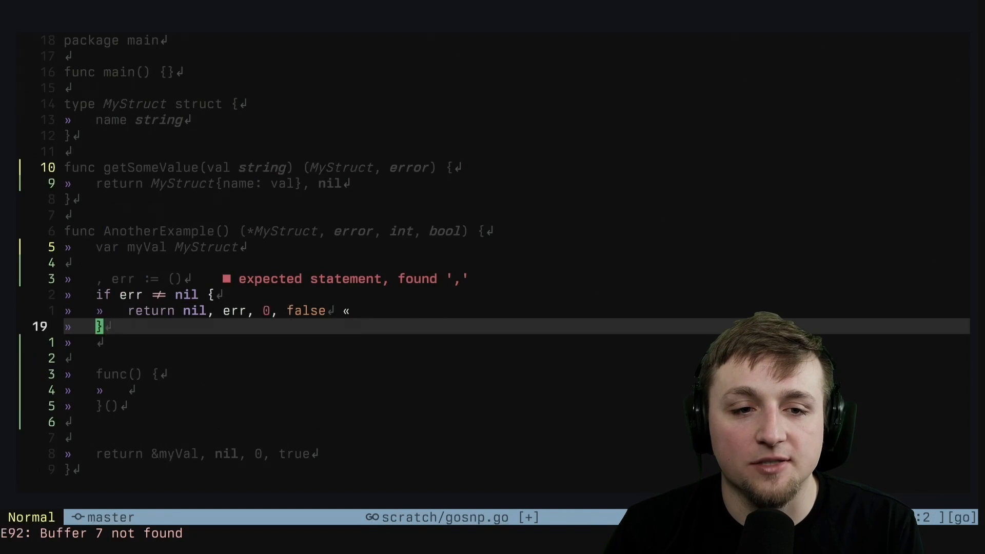
type("efi")
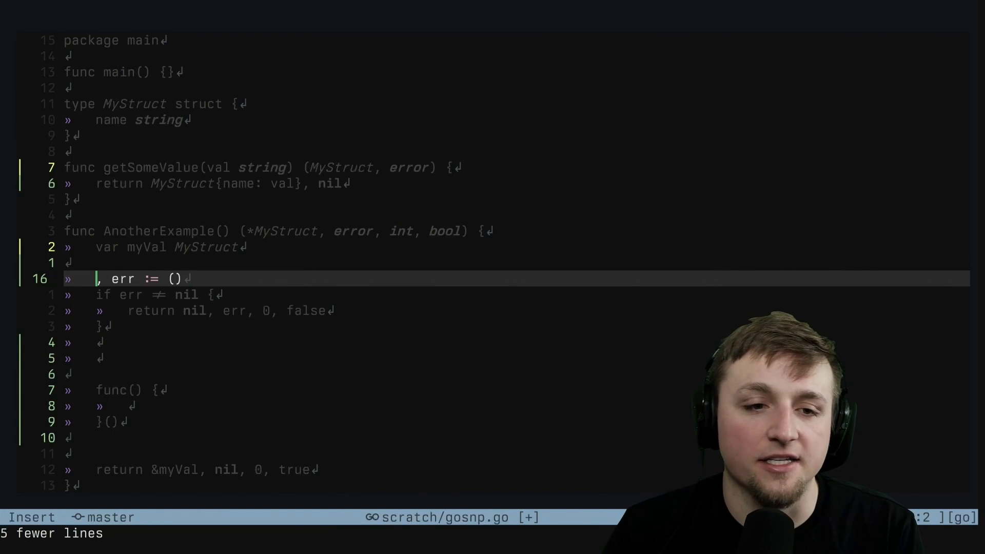
type("myVal, err := get")
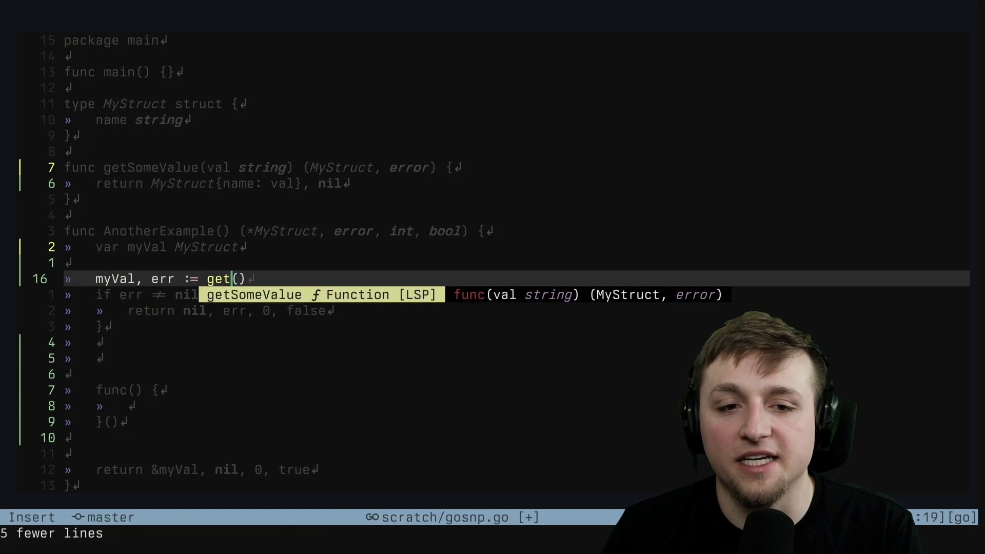
type("SomeValu")
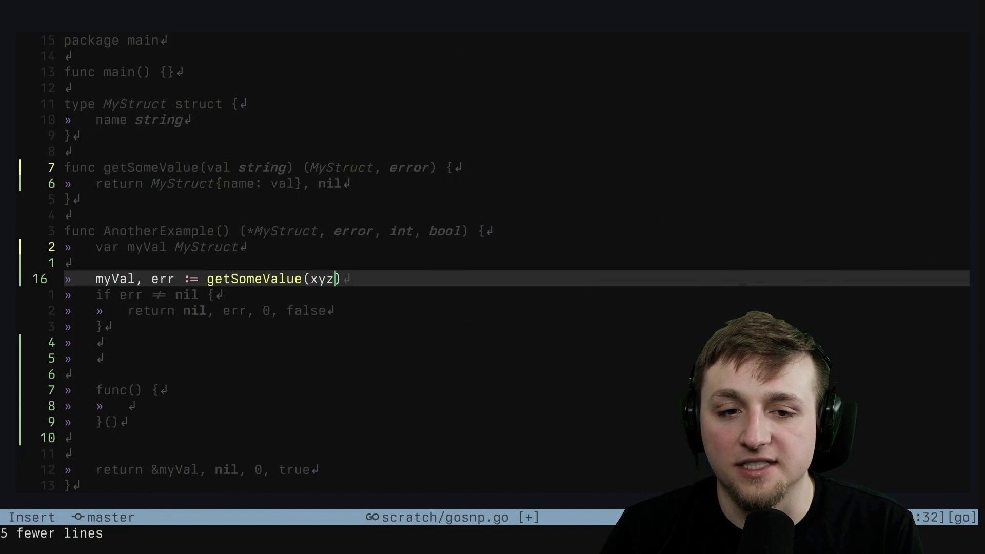
type("errors.Wrap(err, \"getSomeValue\")")
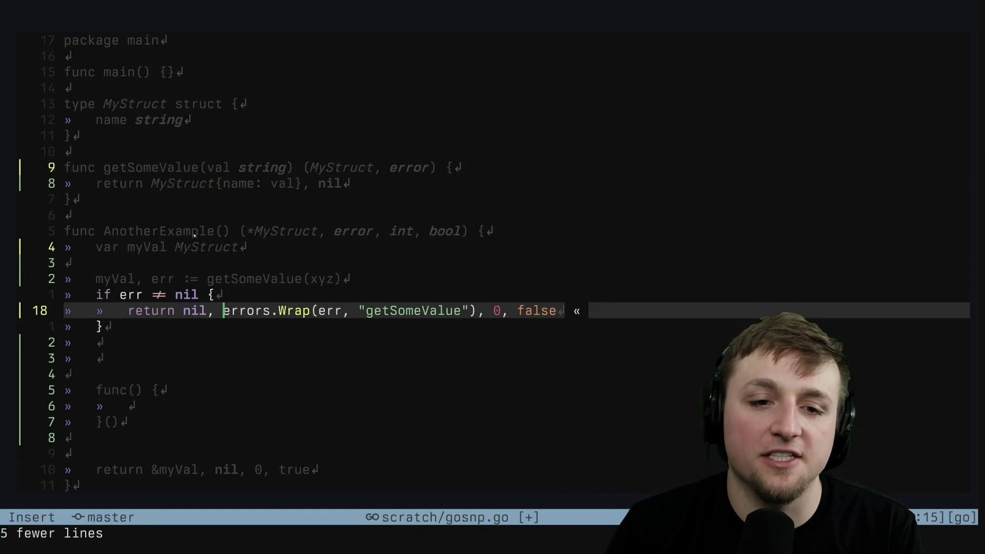
type("err, 0, fals")
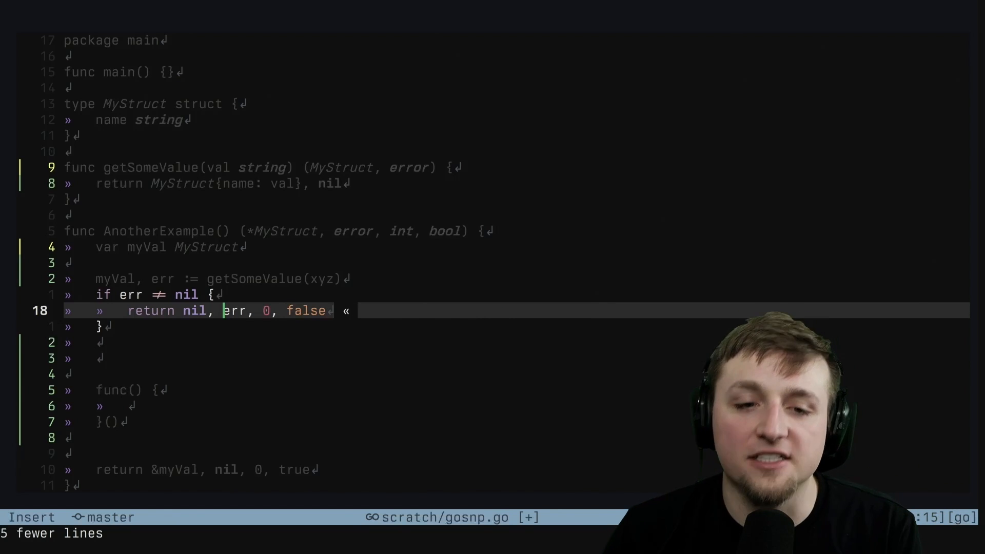
type("errors.Wrap(err, \"getSomeValue\")")
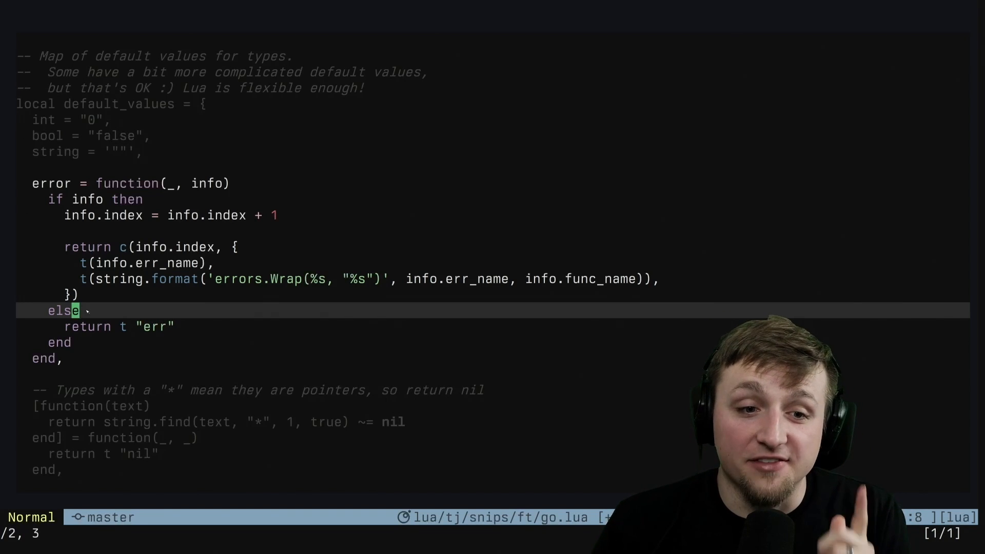
Point out the pointer '*' comment and struct c() choice in go.lua, then return to gosnp.go
scroll("down", 3)
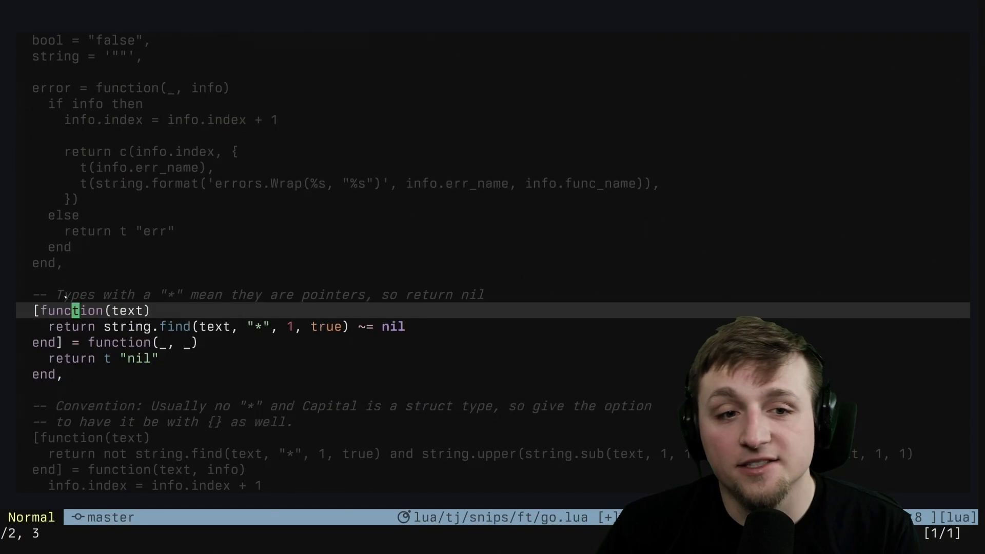
key("v")
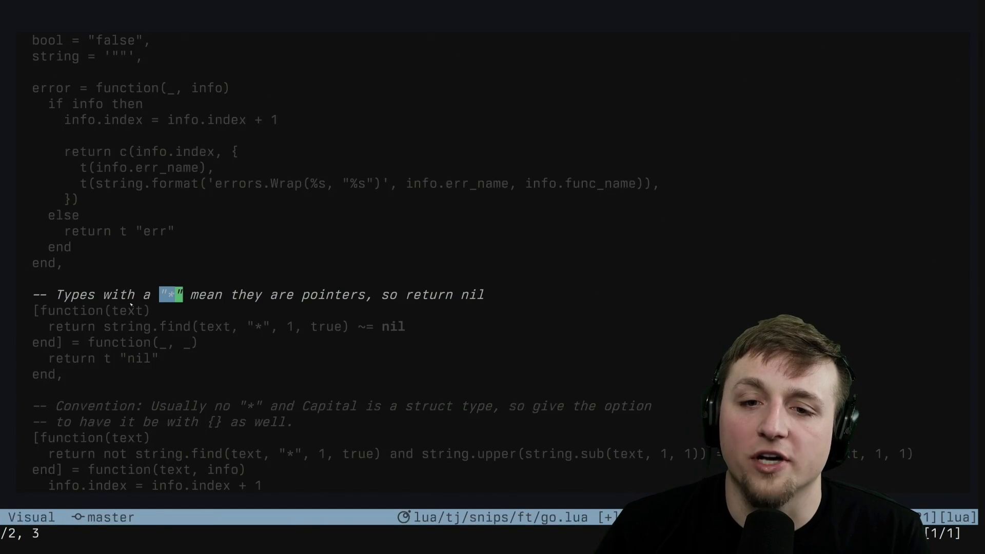
key("Escape")
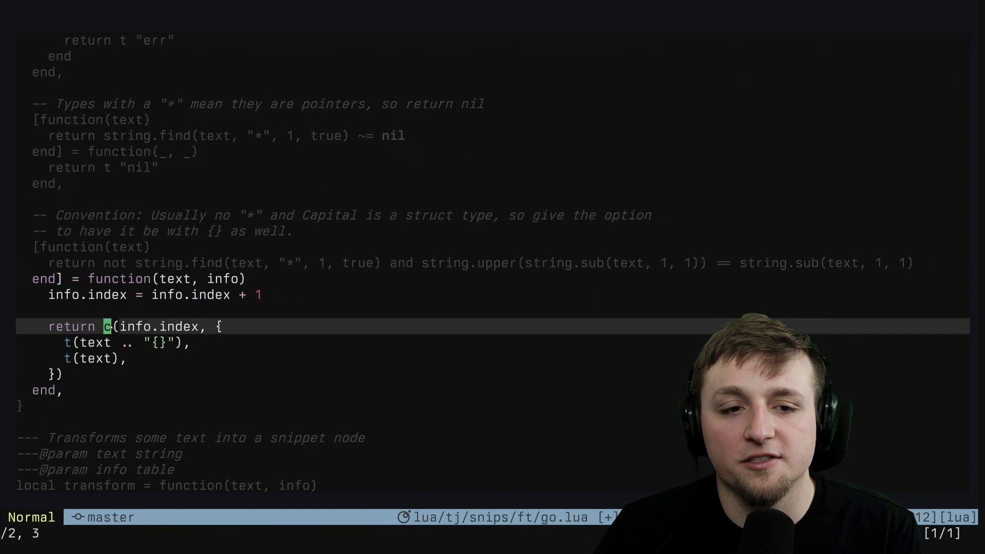
key("V")
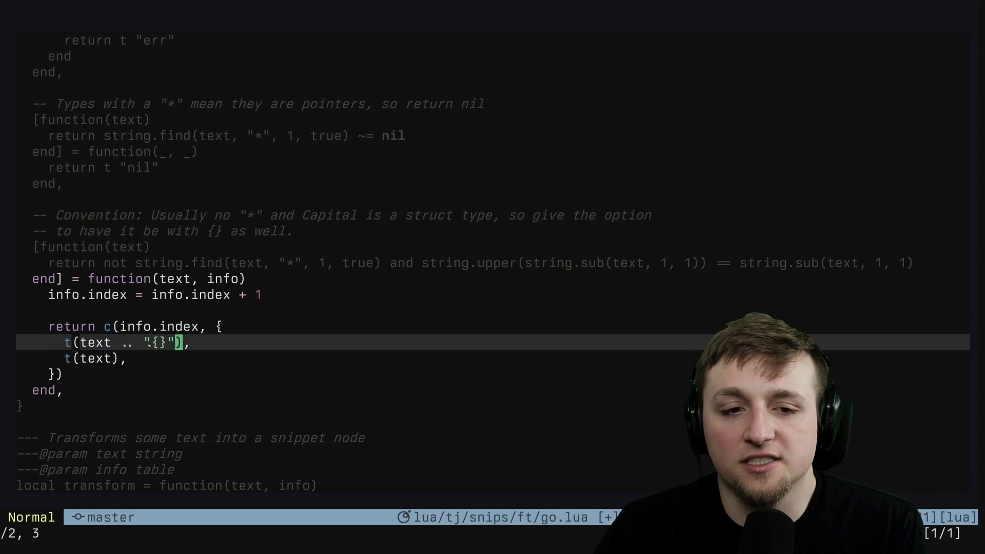
key("V")
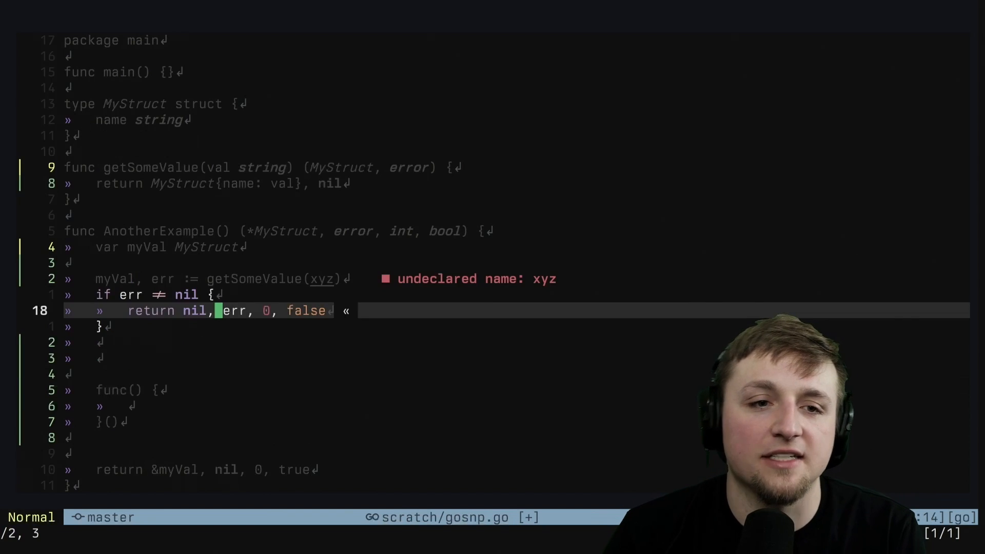
Expand efi in getSomeValue as myStruct, err := something(), choosing the MyStruct struct return
type("efi")
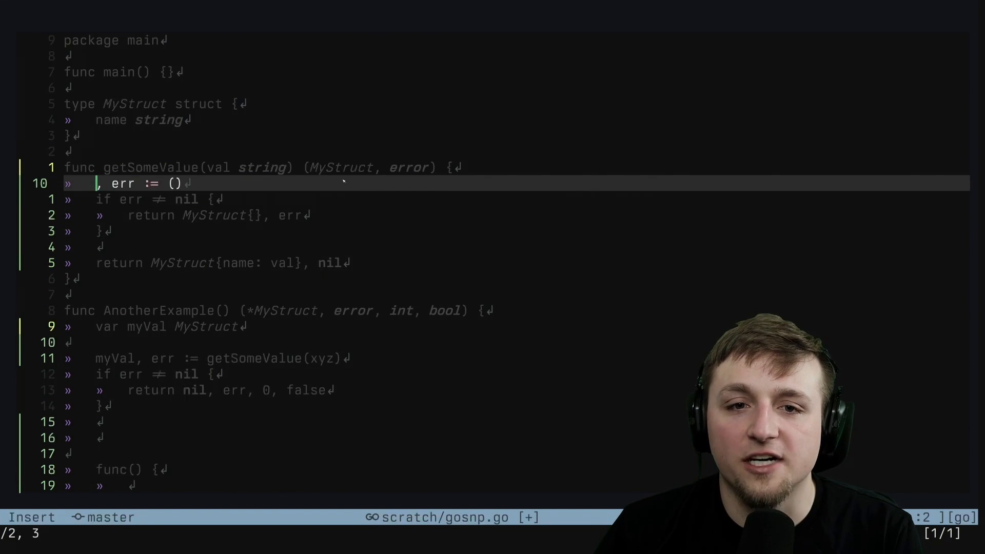
type("myStru")
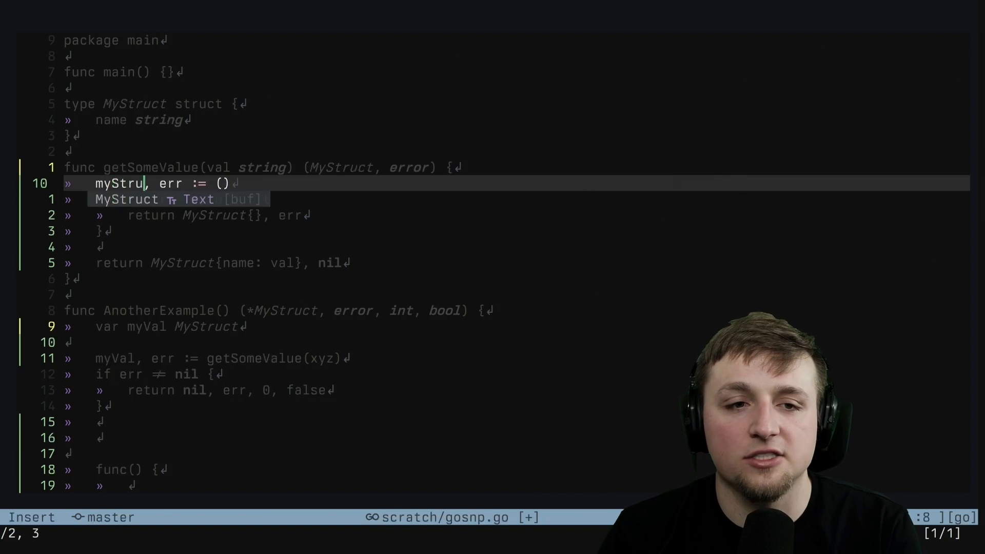
type("something")
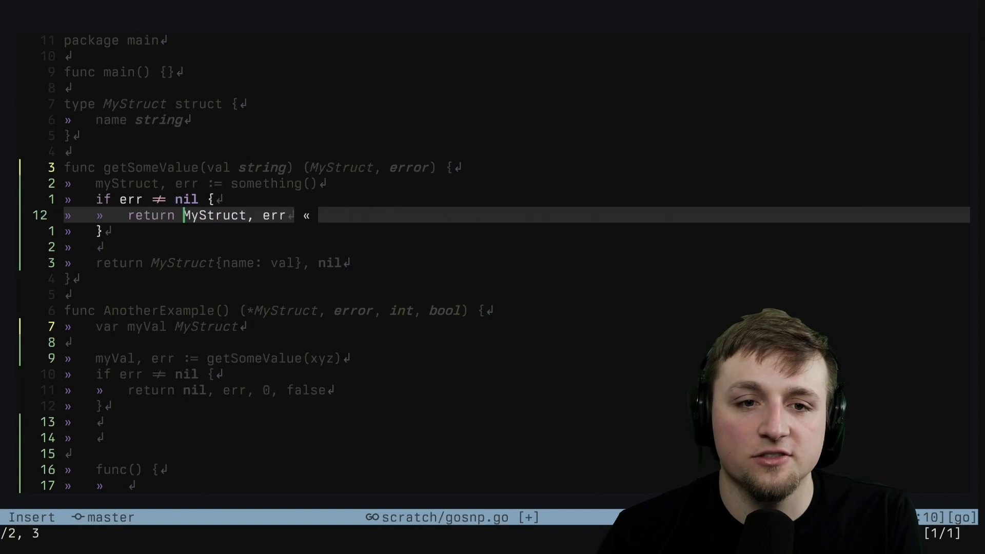
type("{}")
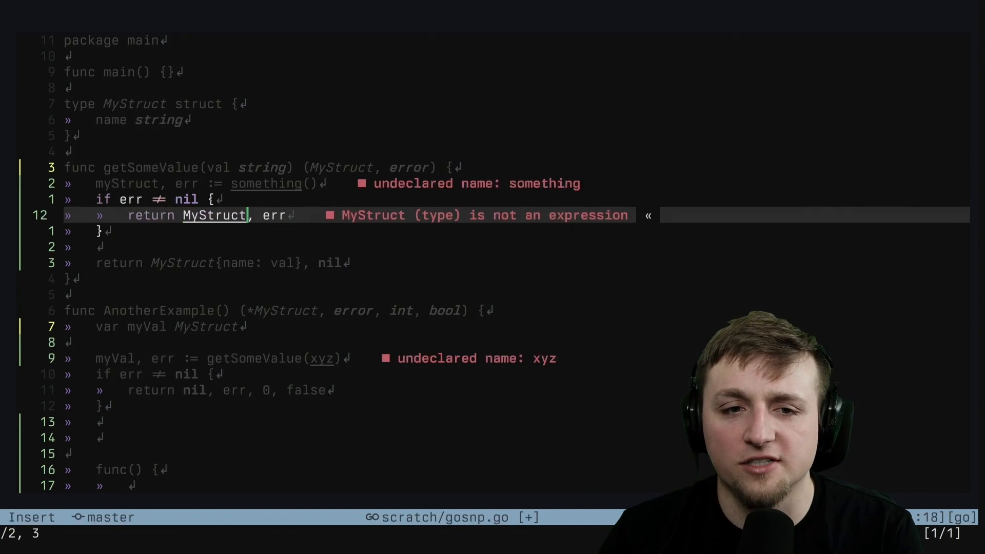
type("{val")
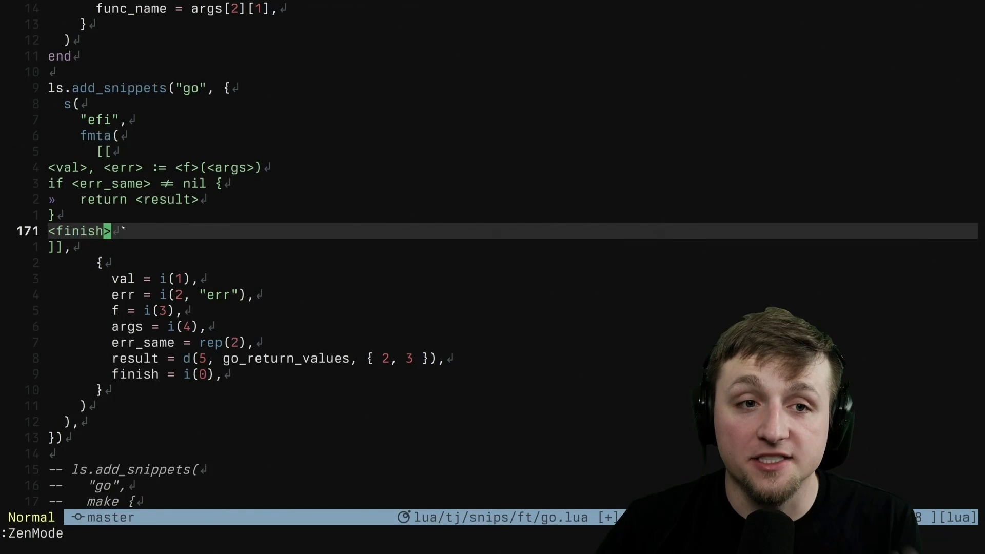
In go.lua, select the query:iter_captures loop, then scroll to transform and the default_values map
key("v")
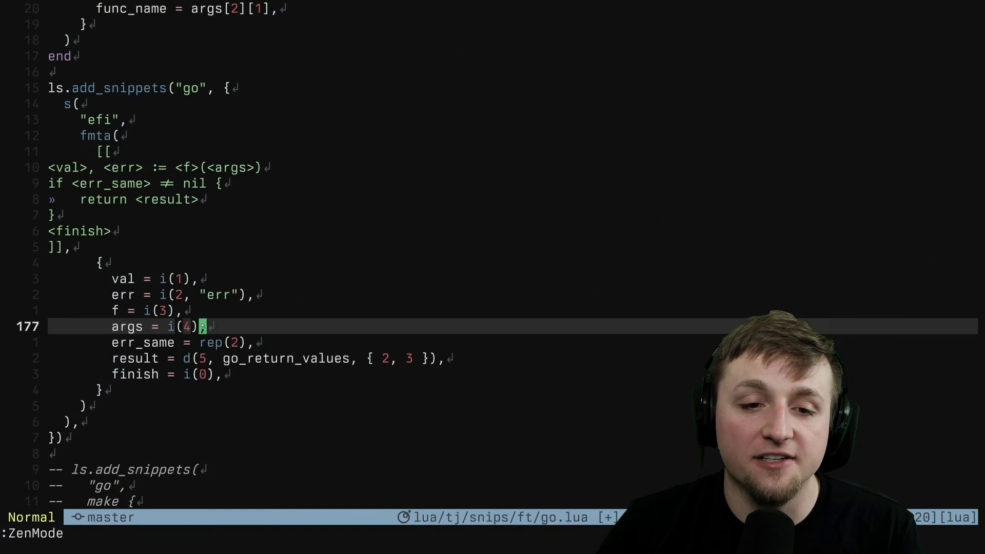
key("j")
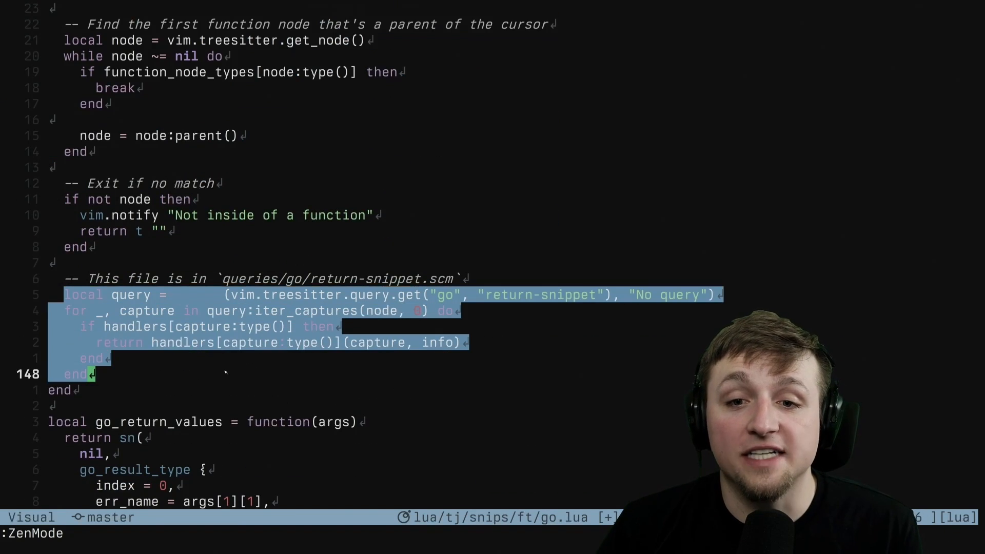
key("Escape")
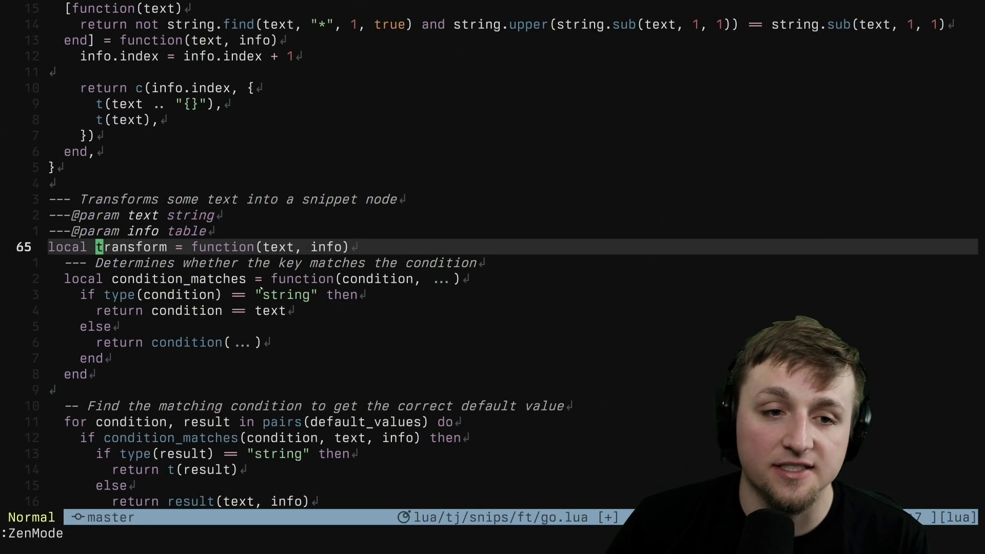
scroll("down", 3)
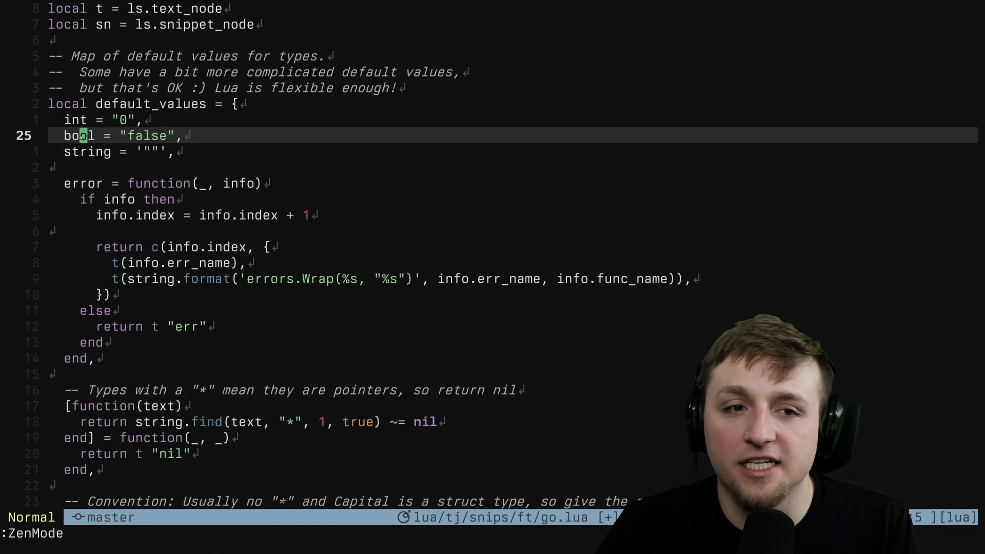
scroll("down", 3)
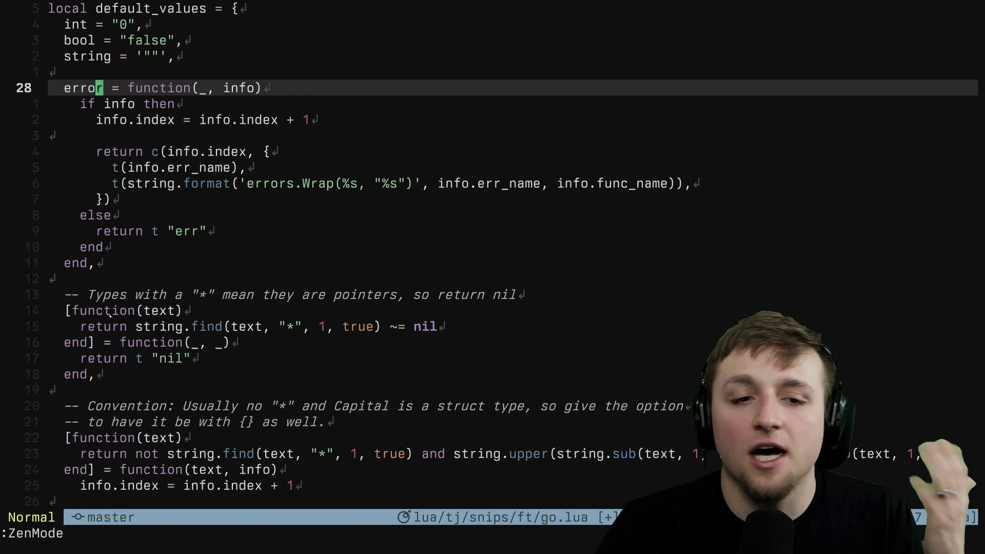